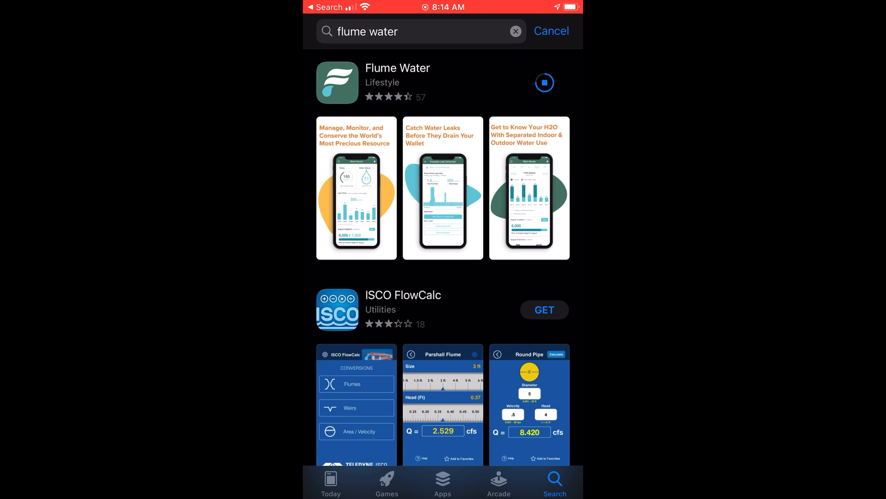
Launch the newly installed Flume Water app to begin device setup.
click(543, 83)
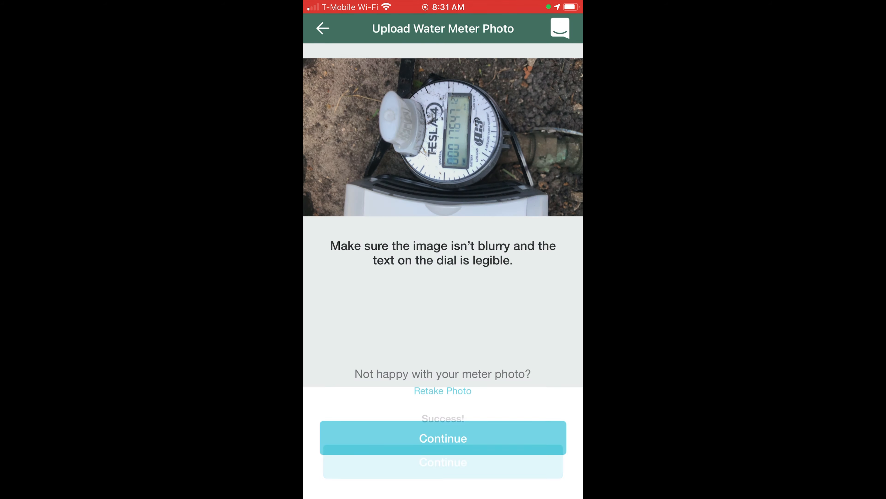
Accept the meter photo, run sensor calibration, and keep the default leak rule and 1680-gallon weekly budget.
click(443, 438)
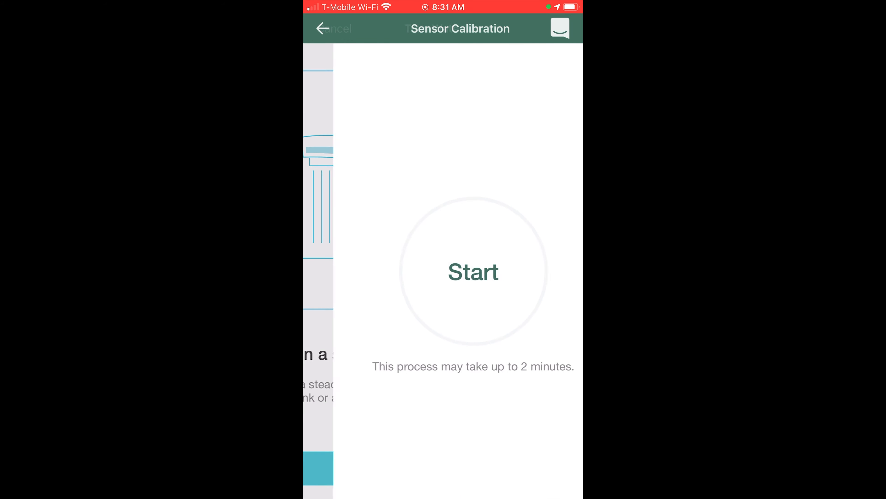
click(473, 272)
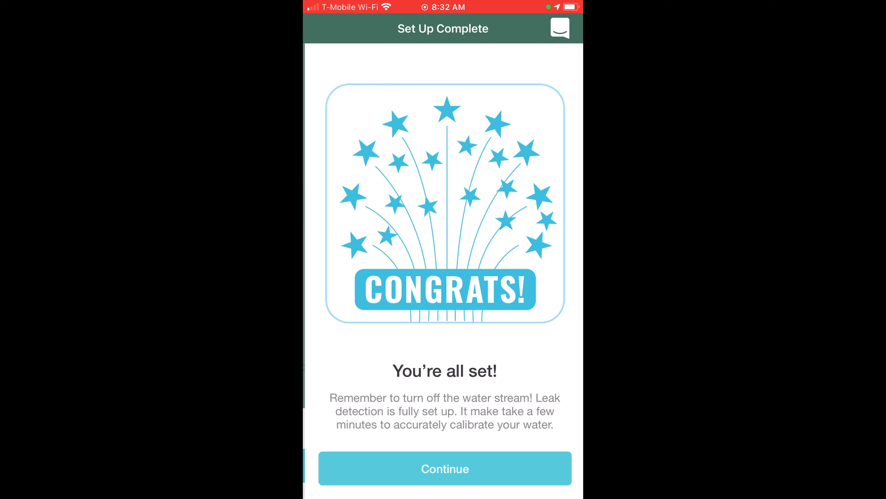
click(444, 469)
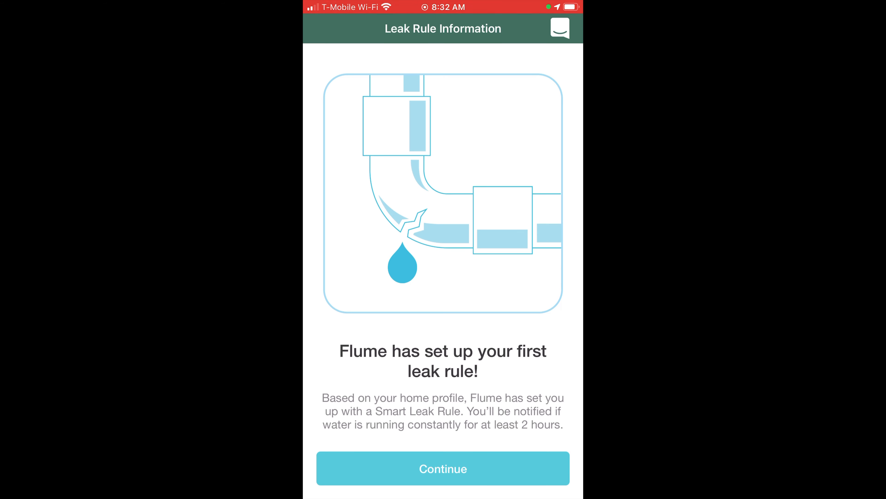
click(443, 468)
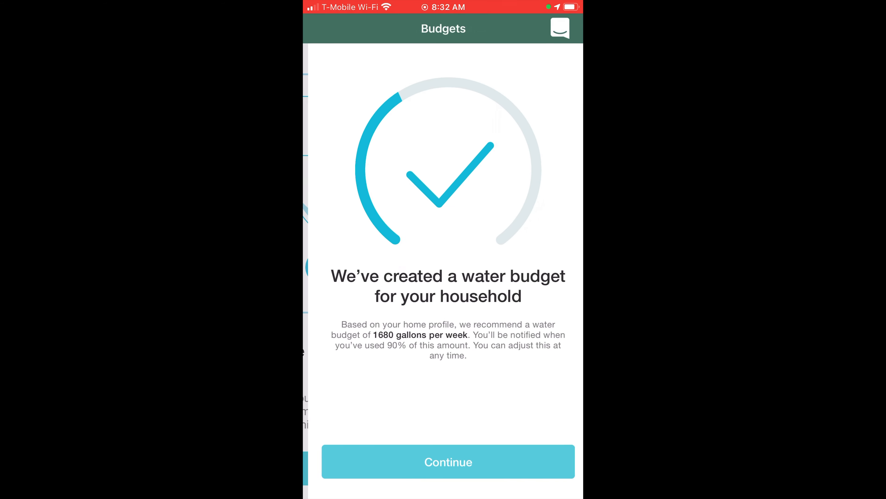
click(448, 462)
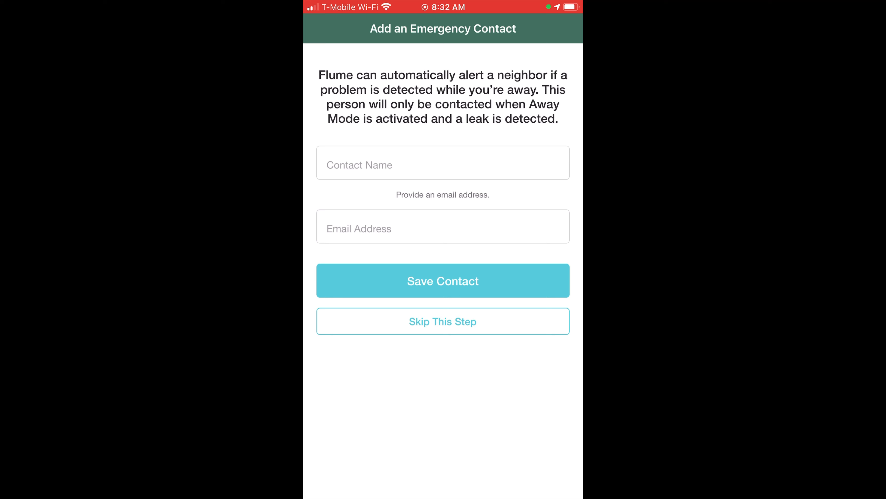
click(442, 322)
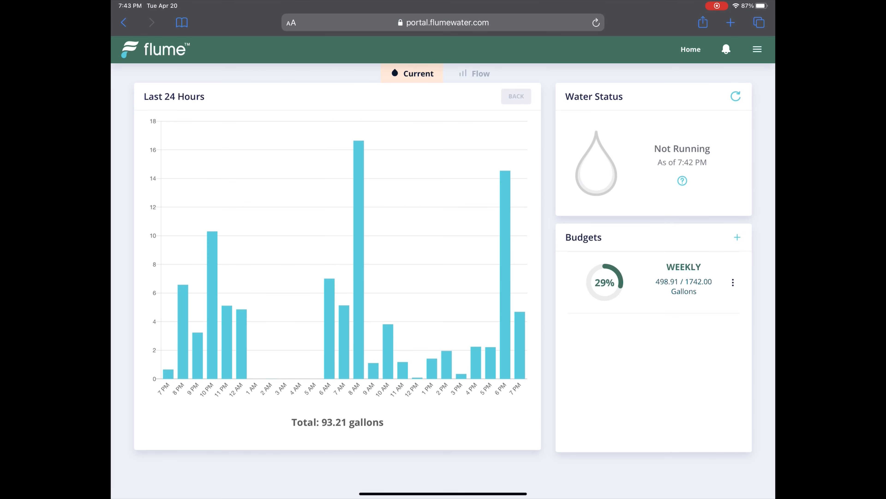
mouse_move(736, 96)
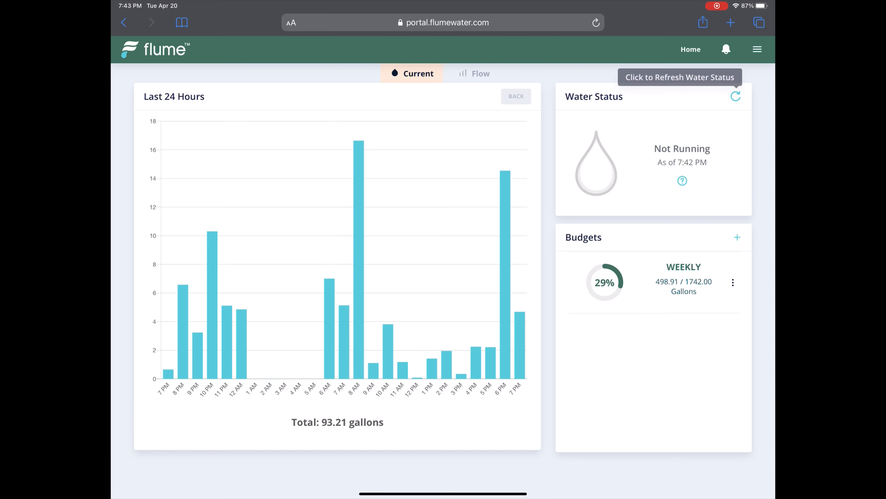
Go to account Settings and scroll to the expanded Meter Accuracy Check section.
click(758, 50)
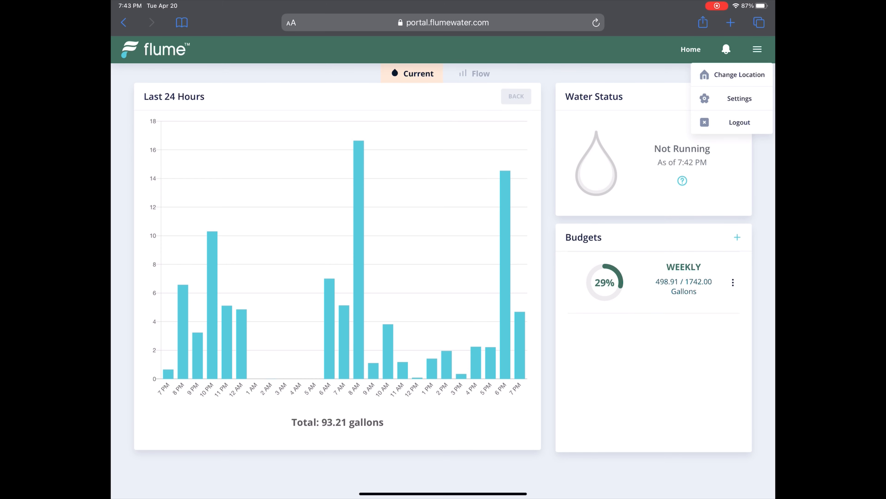
click(739, 98)
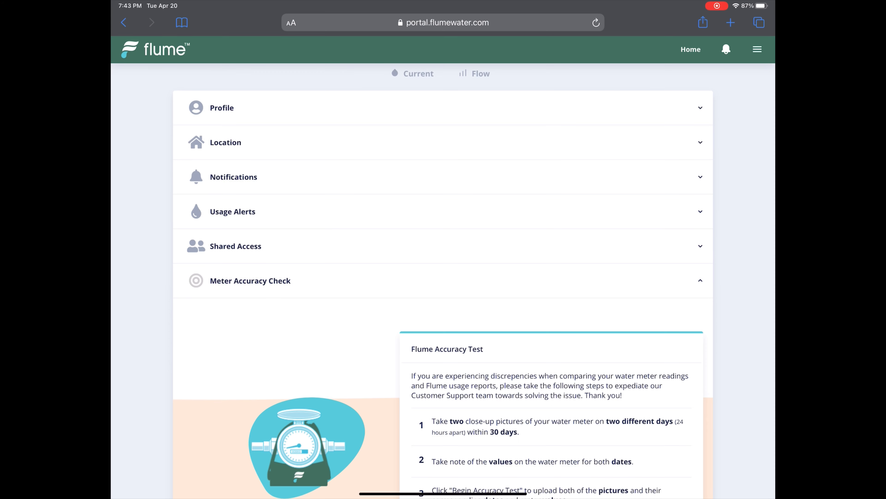
scroll(down, 3)
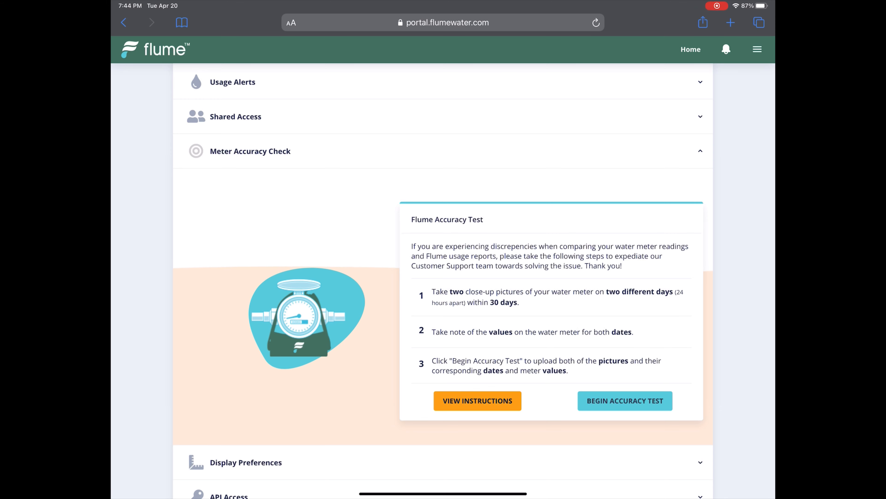
Begin the accuracy test, view the Reported Water Usage field, then return to the Home dashboard.
click(624, 400)
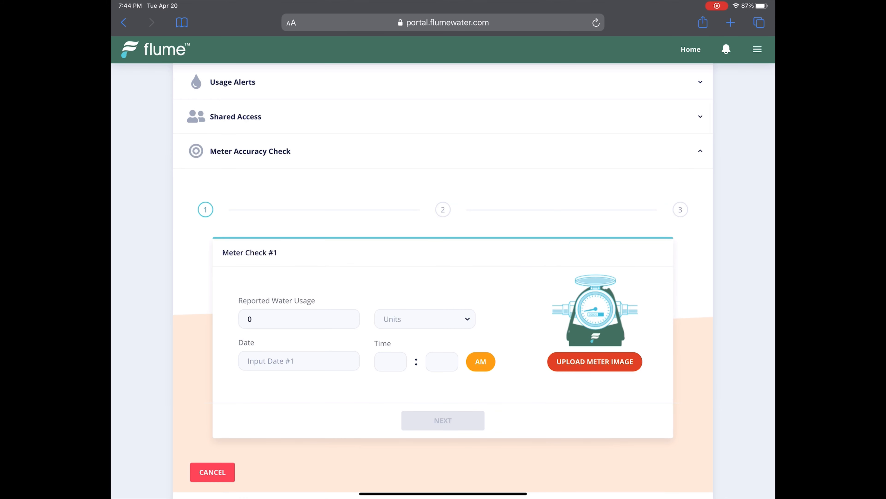
click(299, 318)
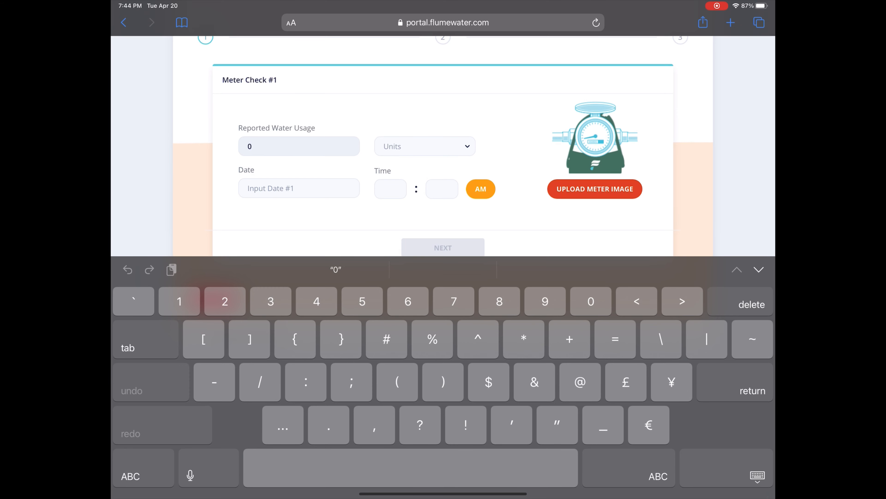
click(425, 145)
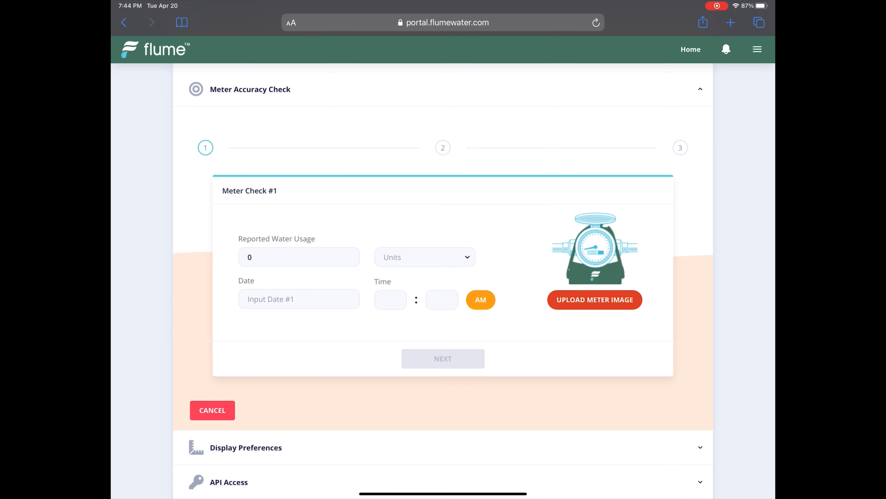
click(690, 49)
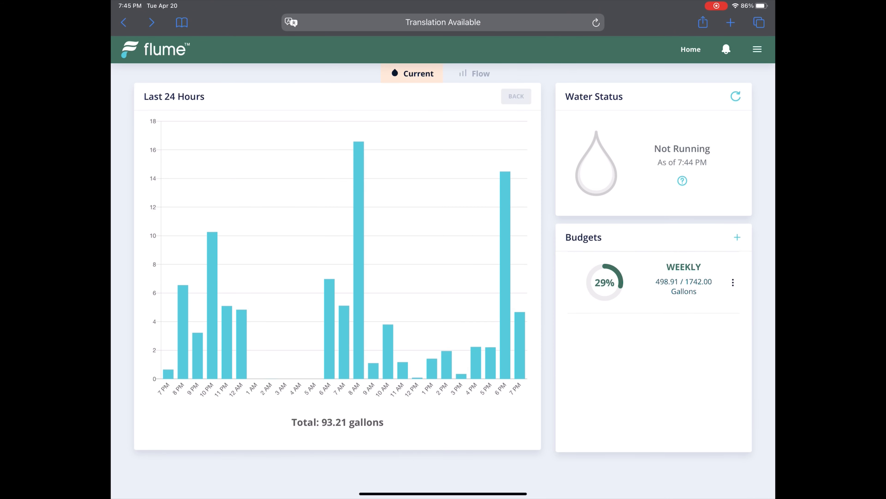